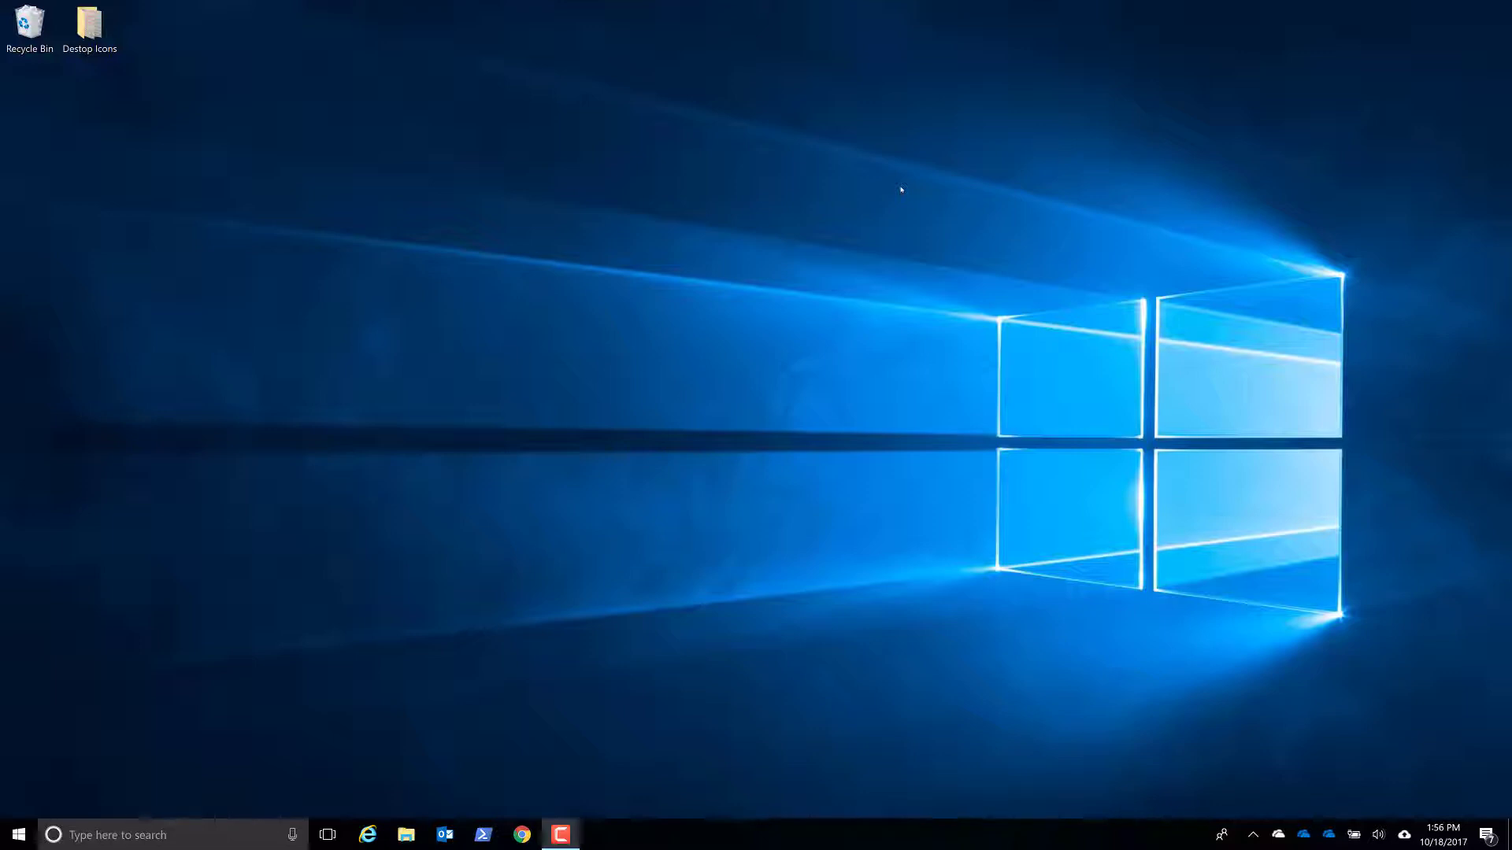
pyautogui.moveTo(1047, 515)
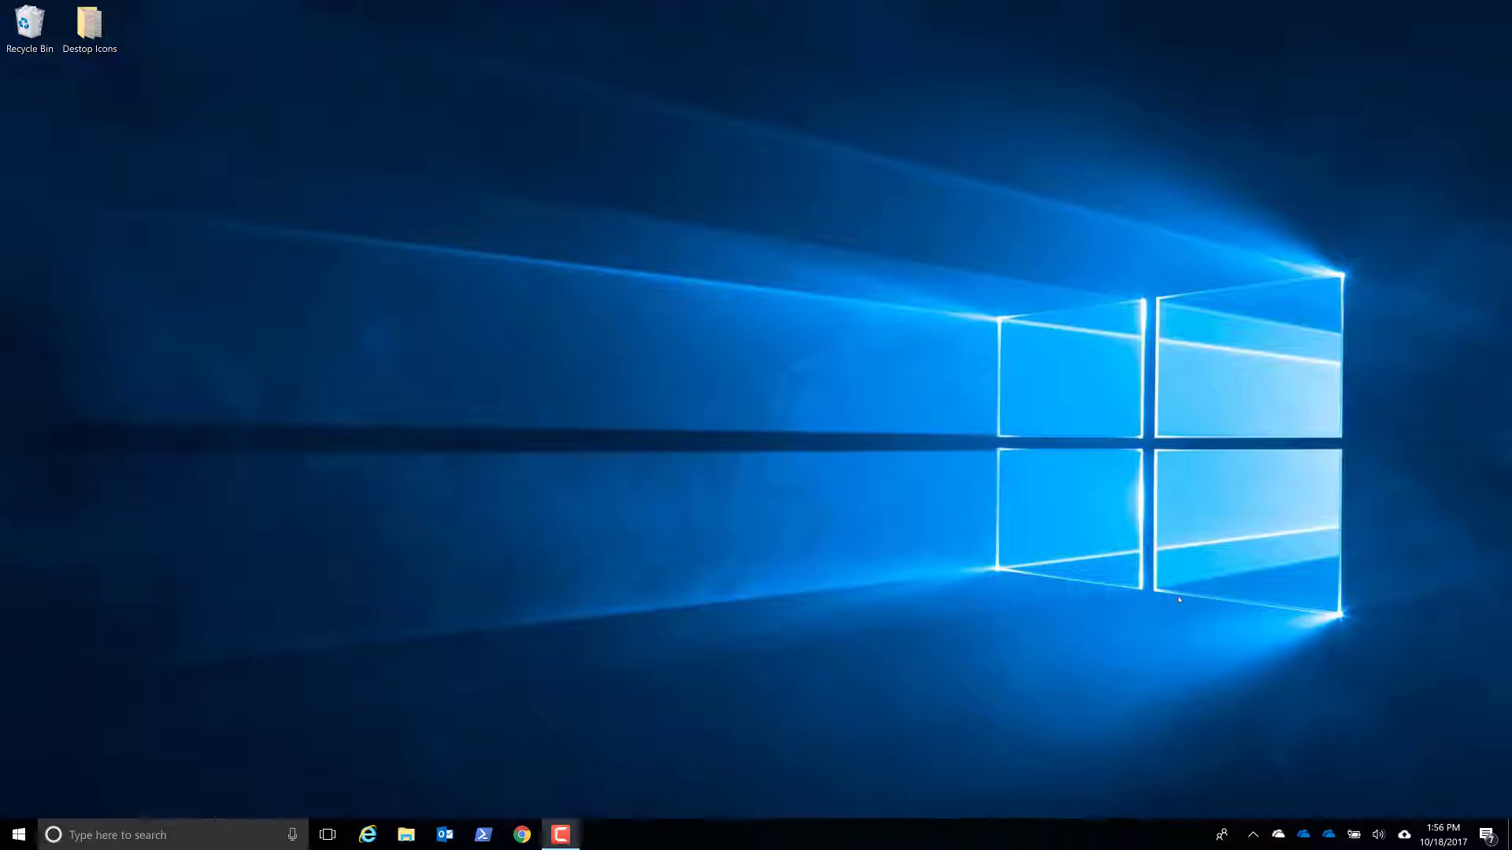
pyautogui.moveTo(1247, 715)
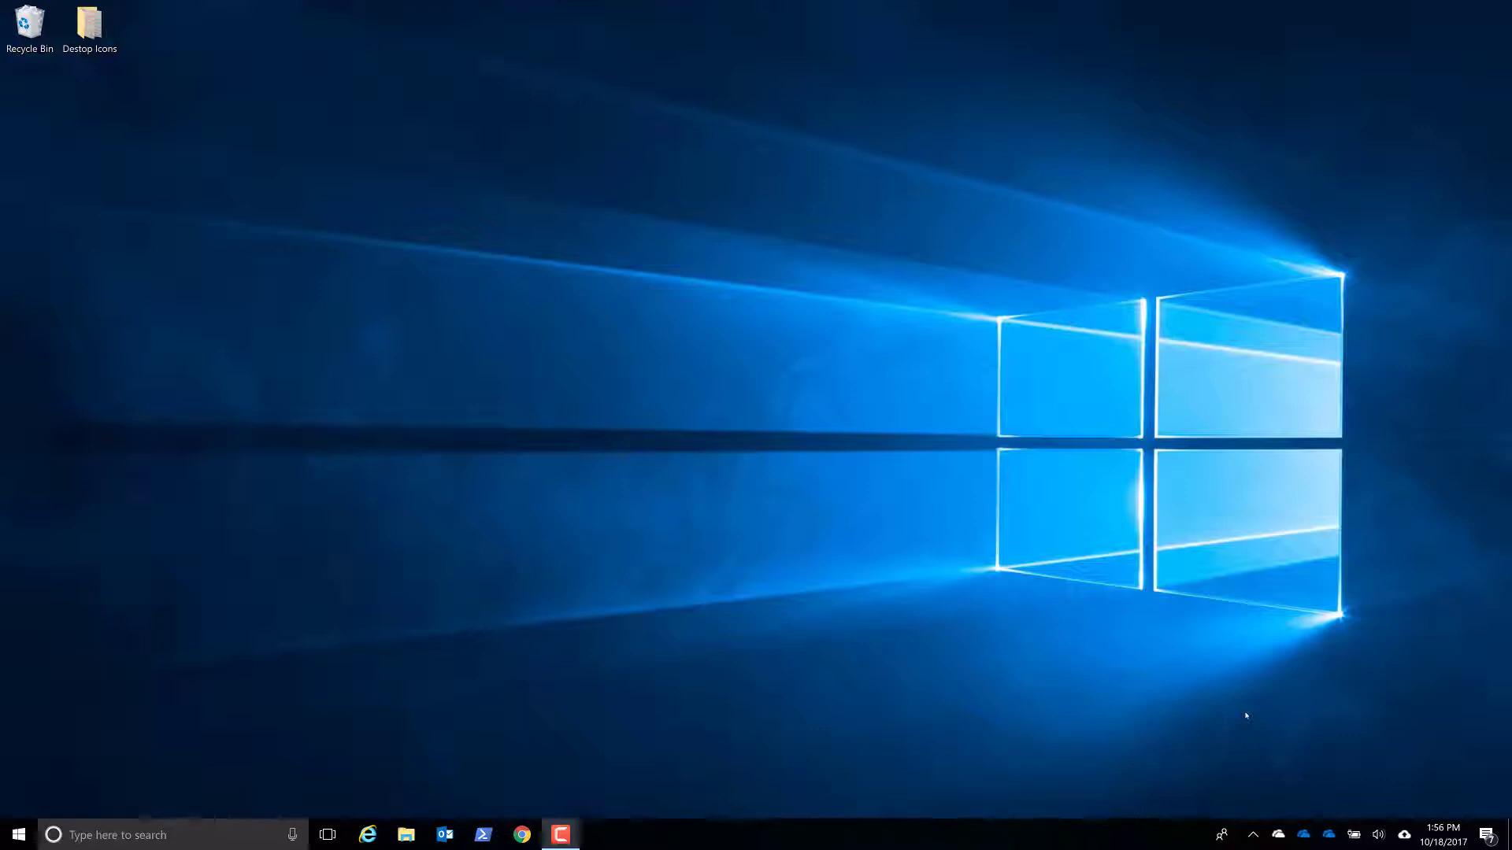
pyautogui.moveTo(1334, 771)
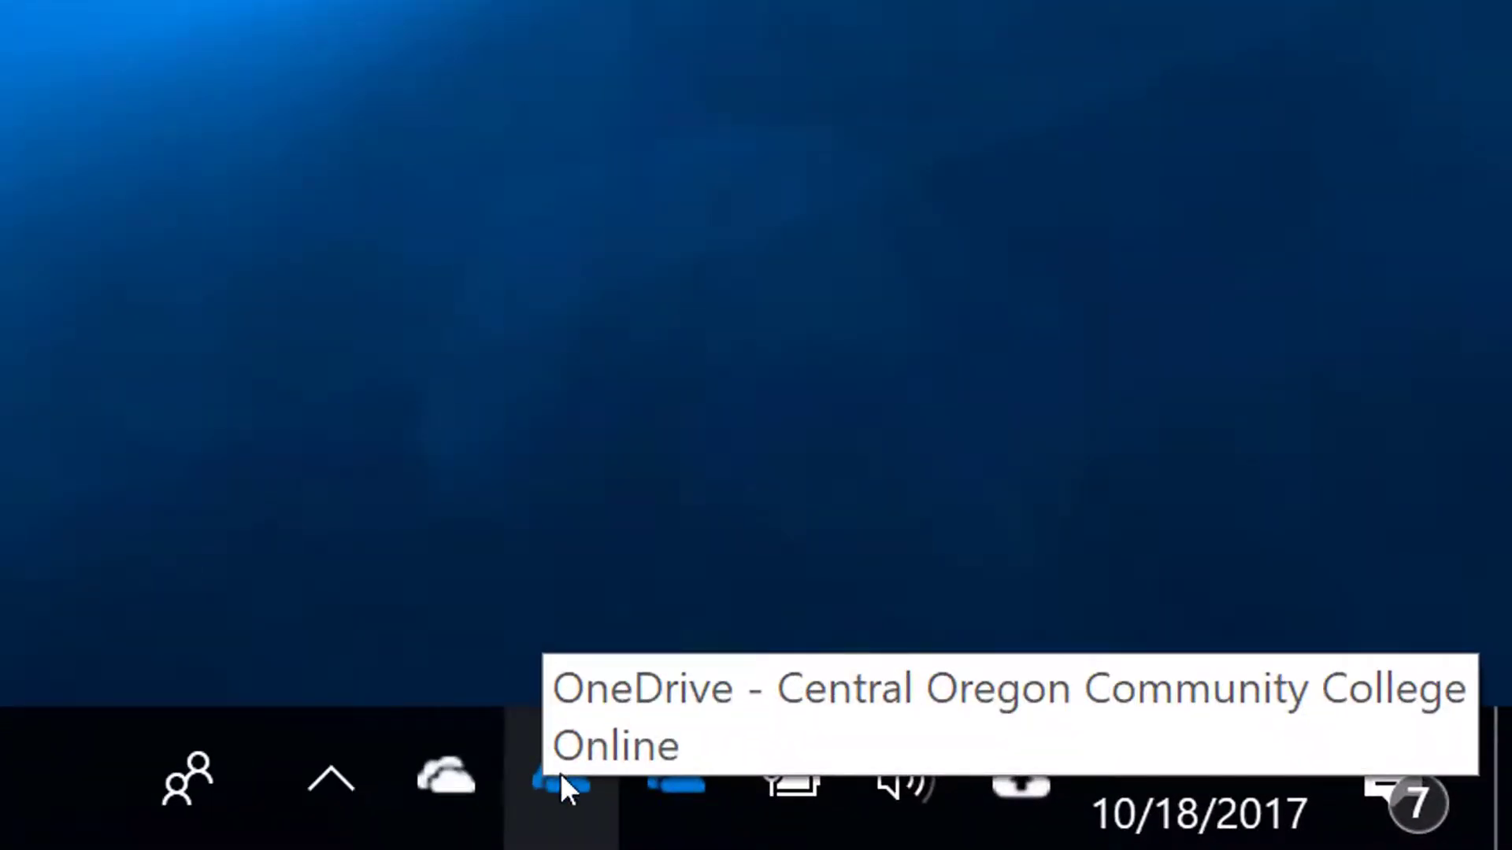
# - Open the OneDrive - Central Oregon Community College folder from the system tray icon
pyautogui.click(559, 781)
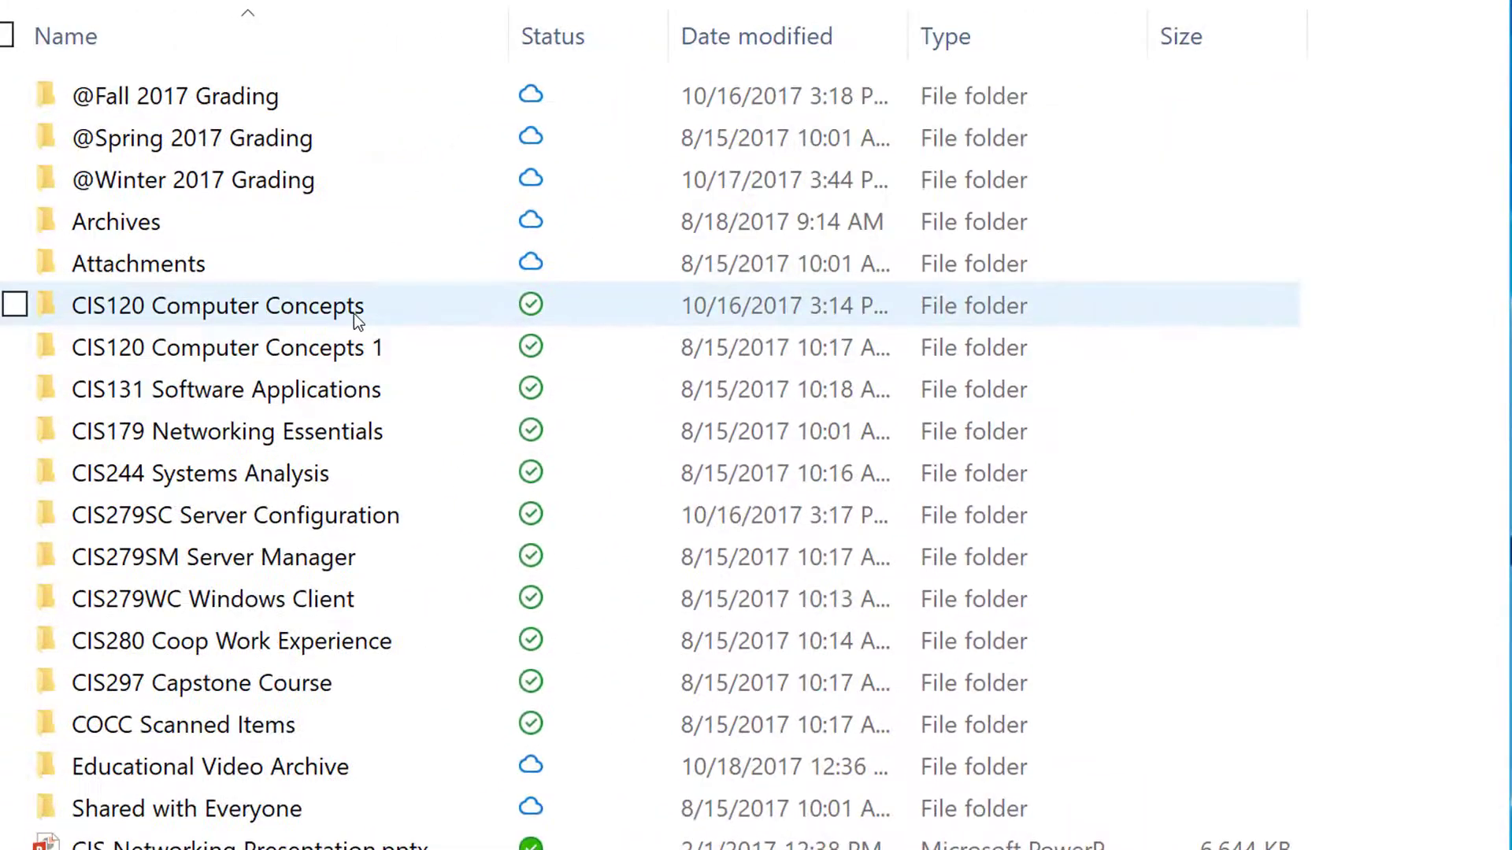
pyautogui.moveTo(323, 311)
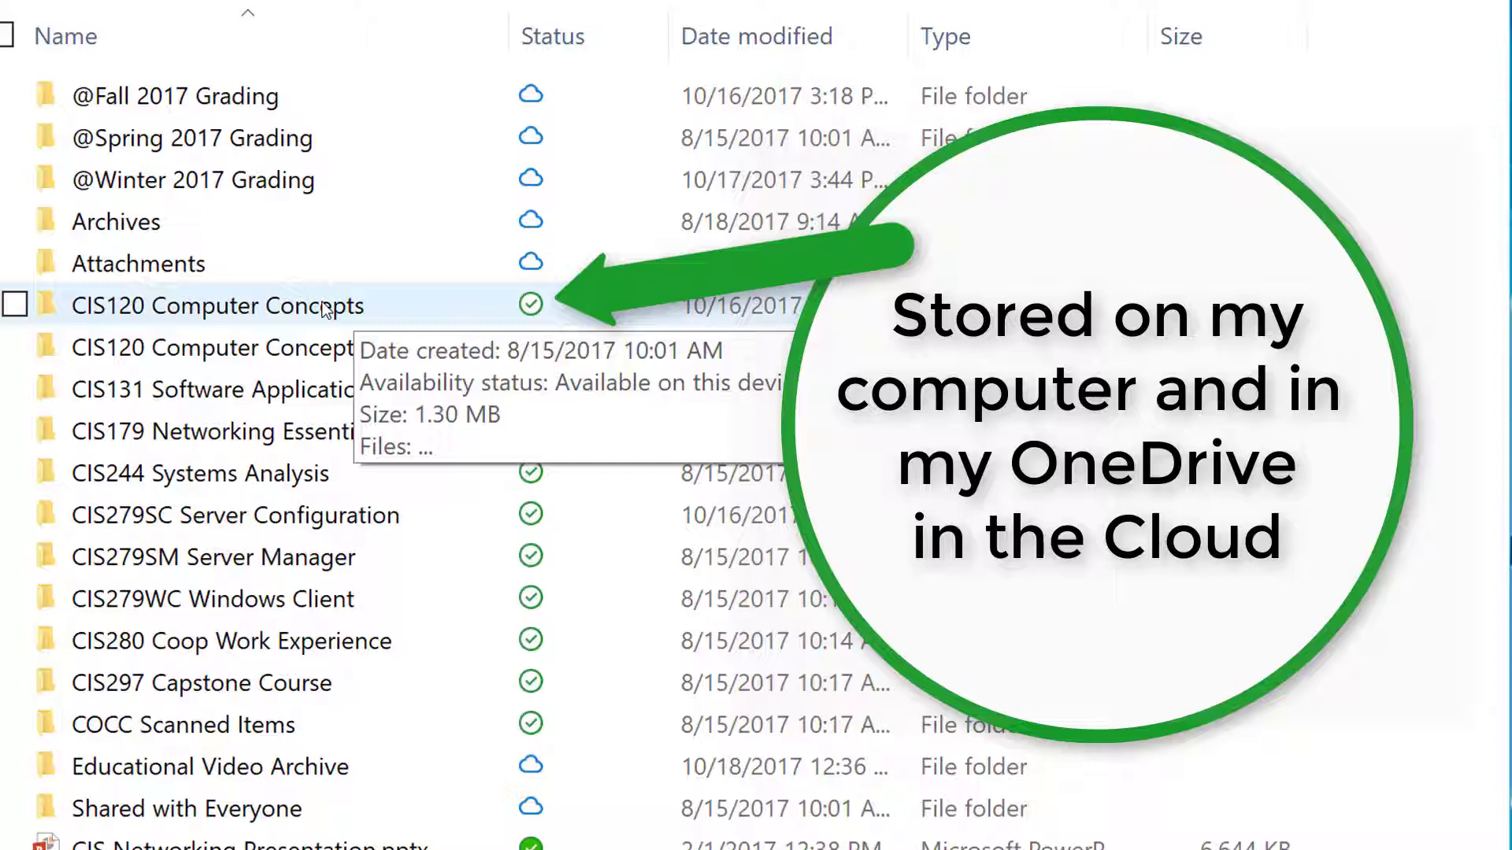
pyautogui.scroll(-3)
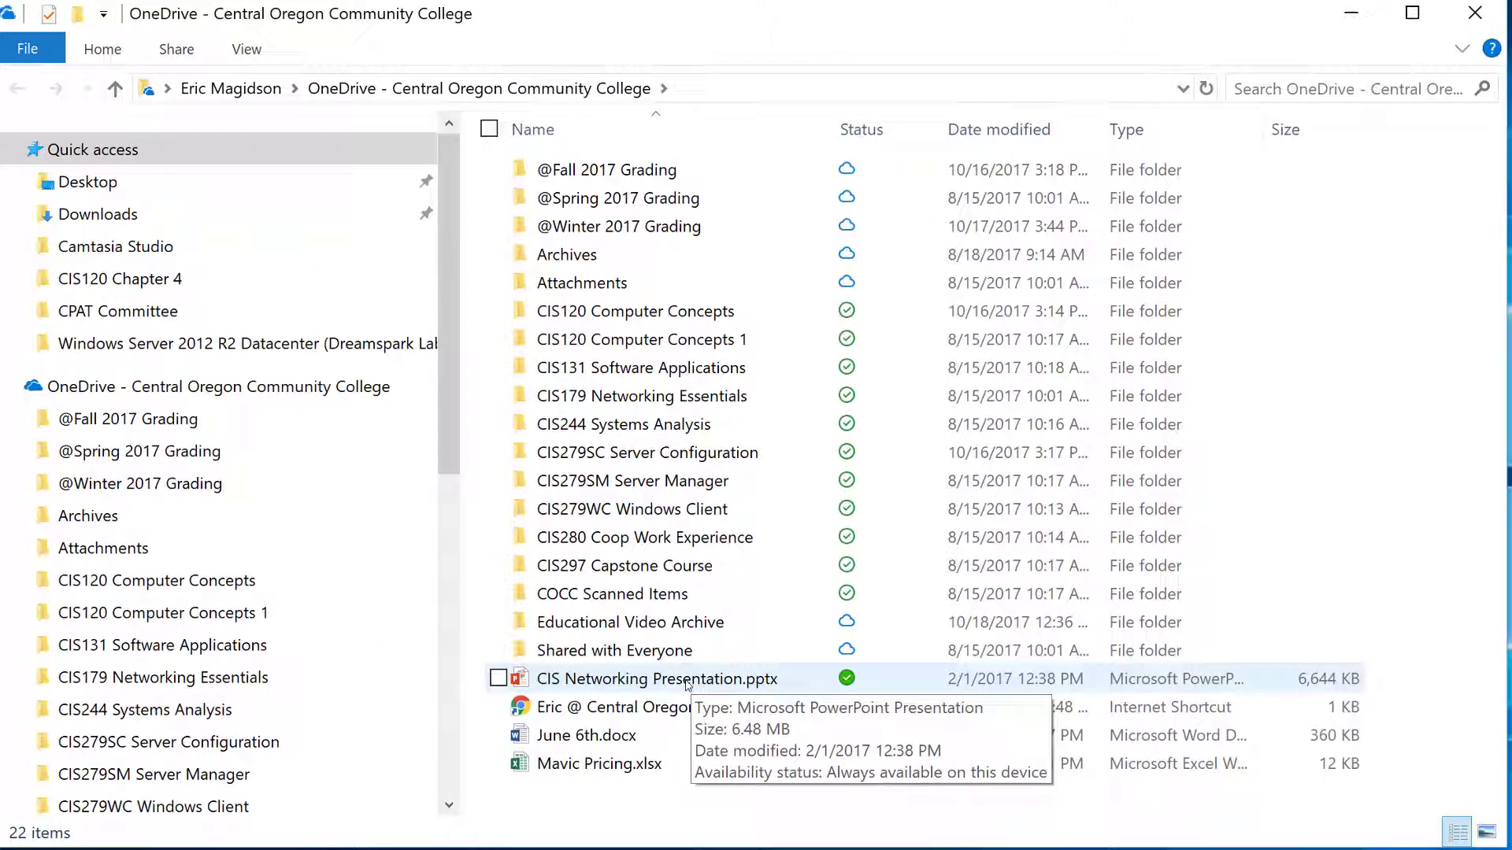
pyautogui.moveTo(655, 735)
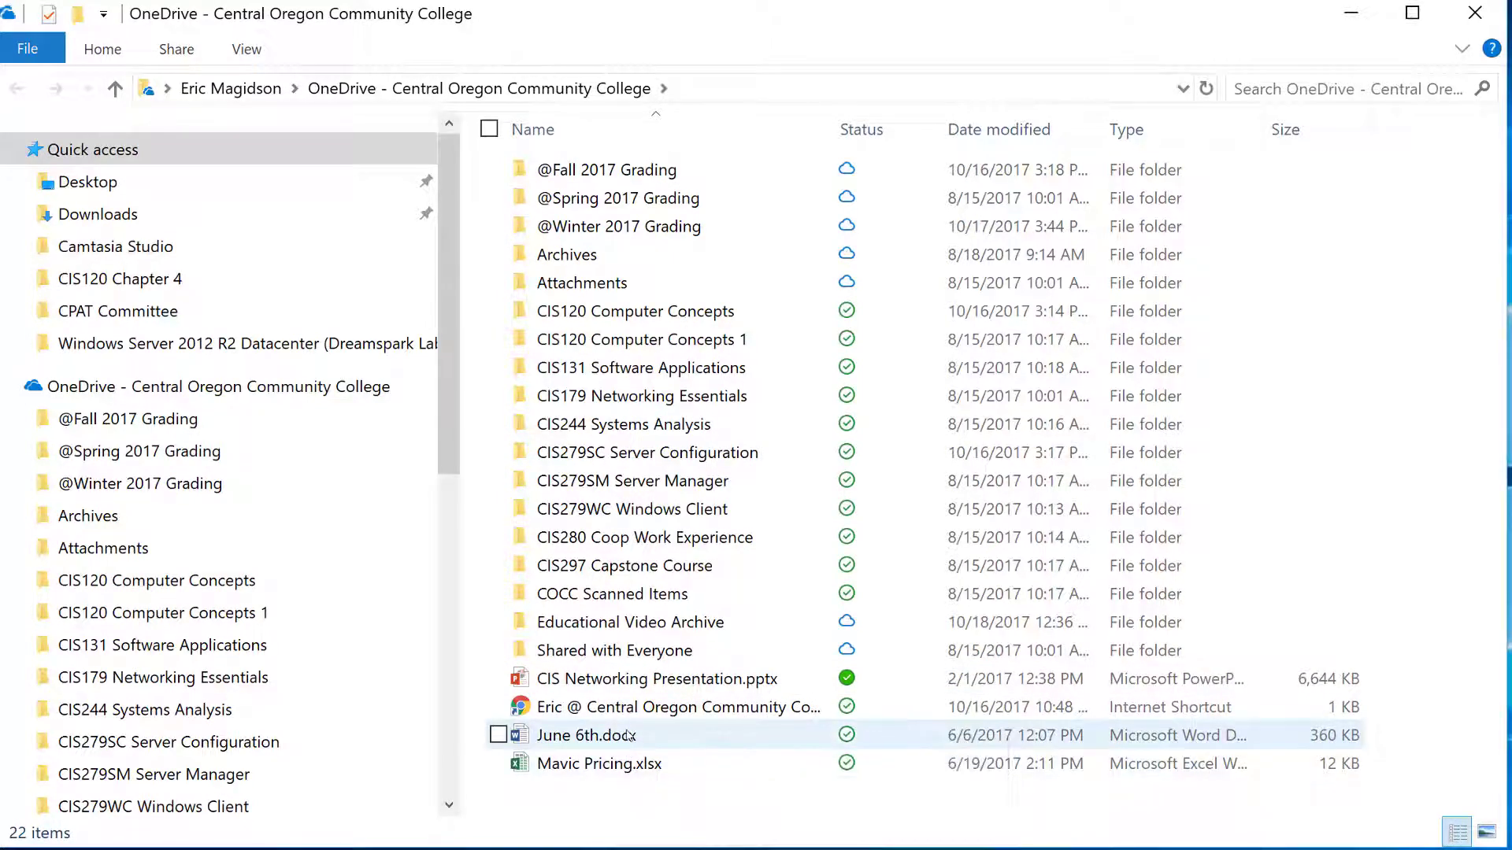
# - Mark June 6th.docx as Always keep on this device from its context menu
pyautogui.rightClick(586, 736)
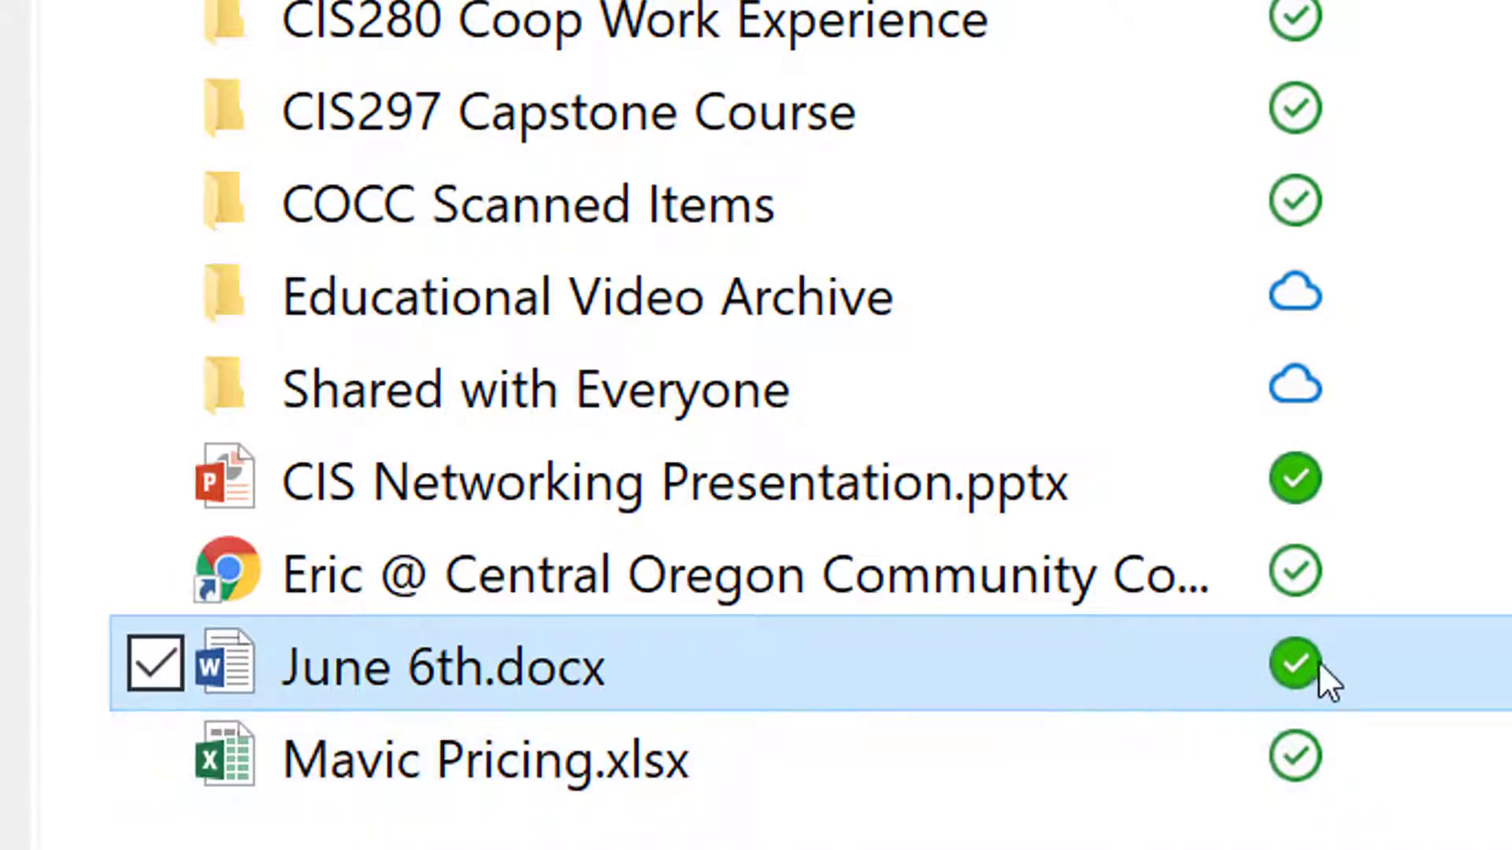
pyautogui.moveTo(1326, 671)
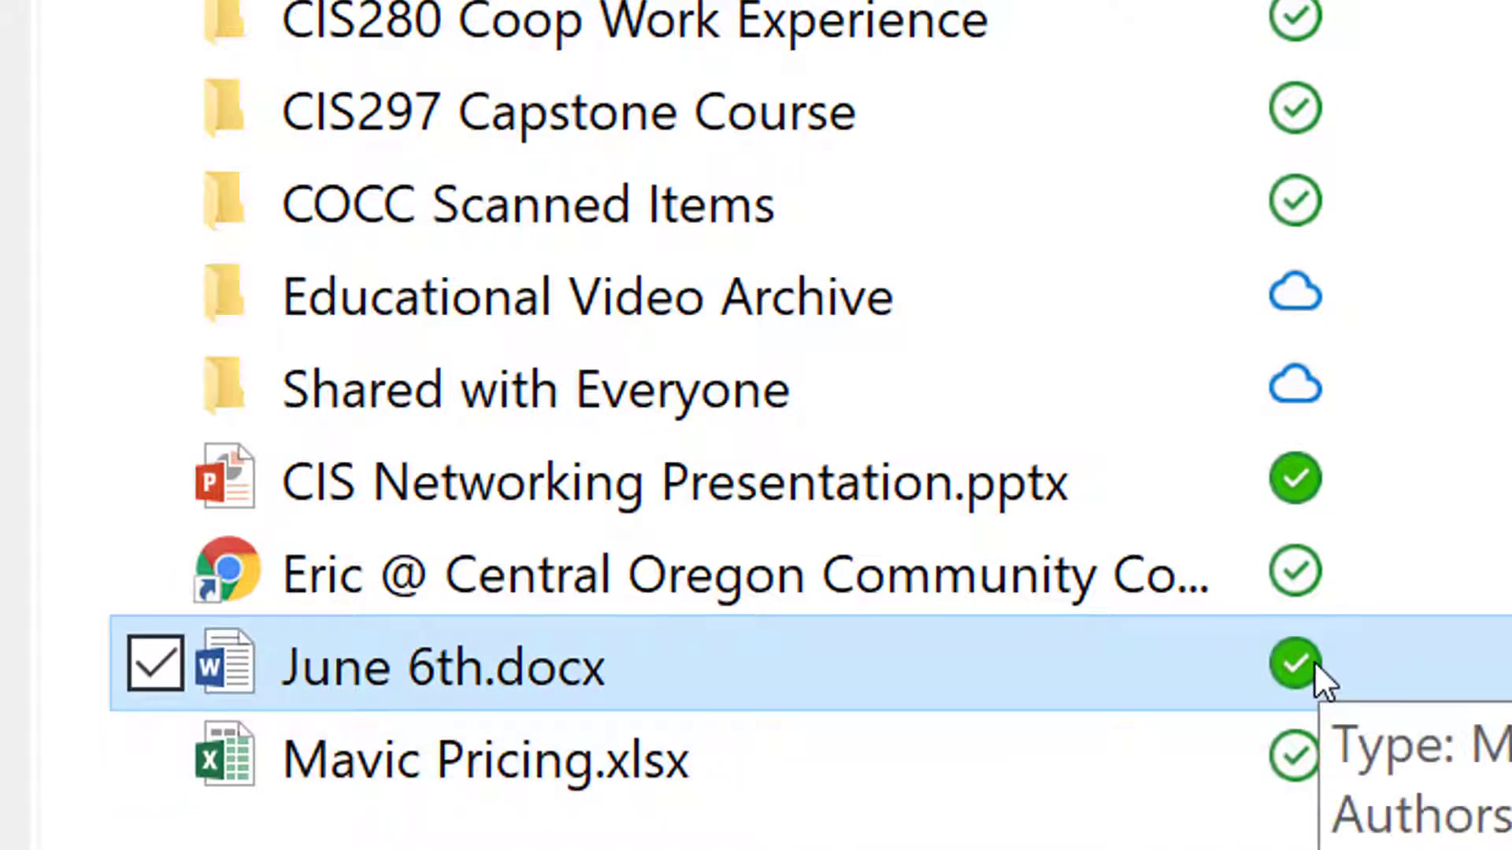
pyautogui.moveTo(1244, 680)
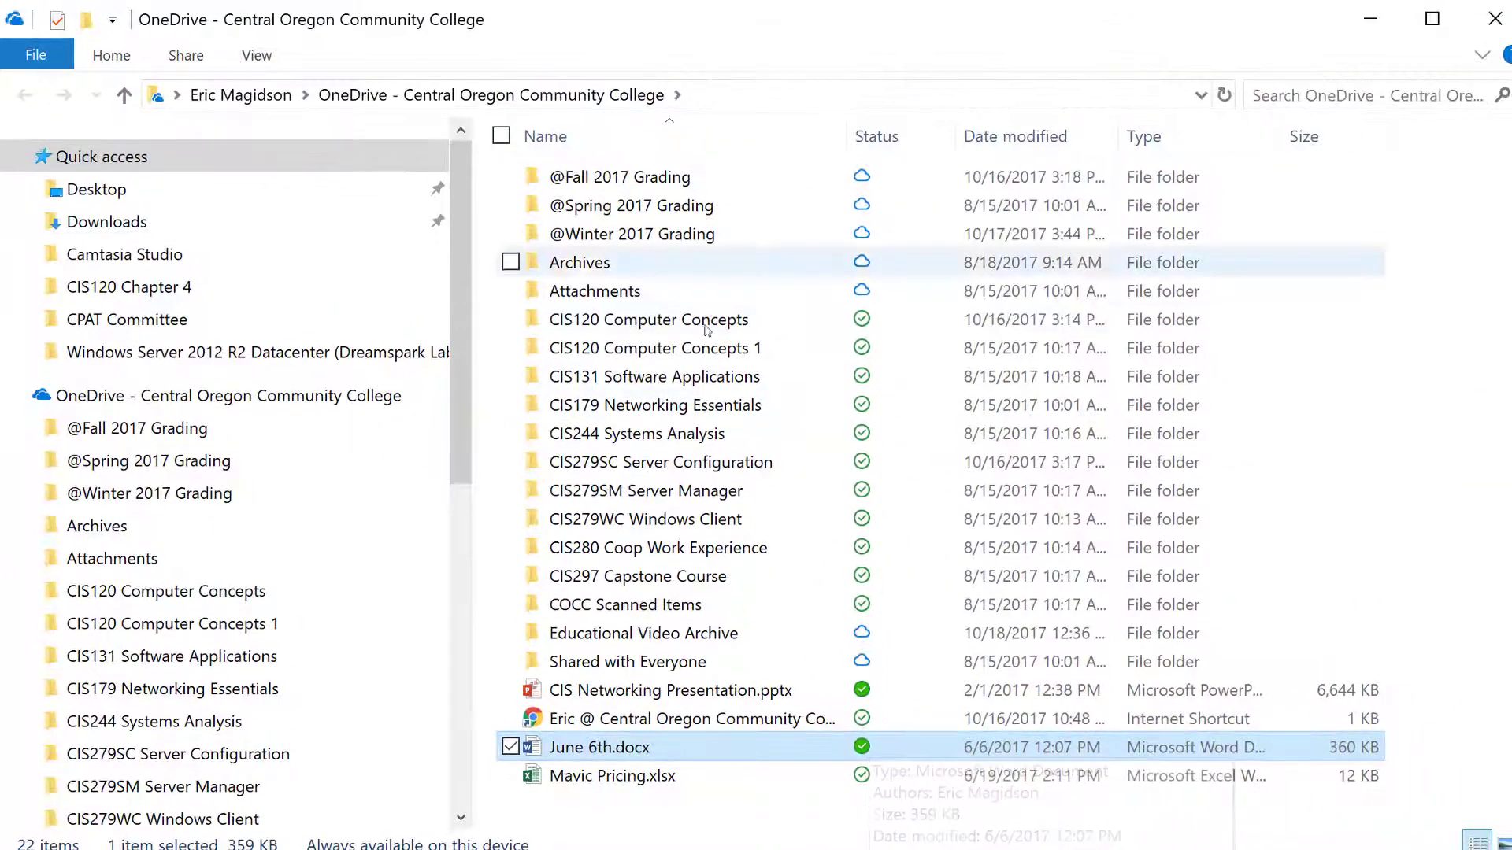
pyautogui.moveTo(690, 718)
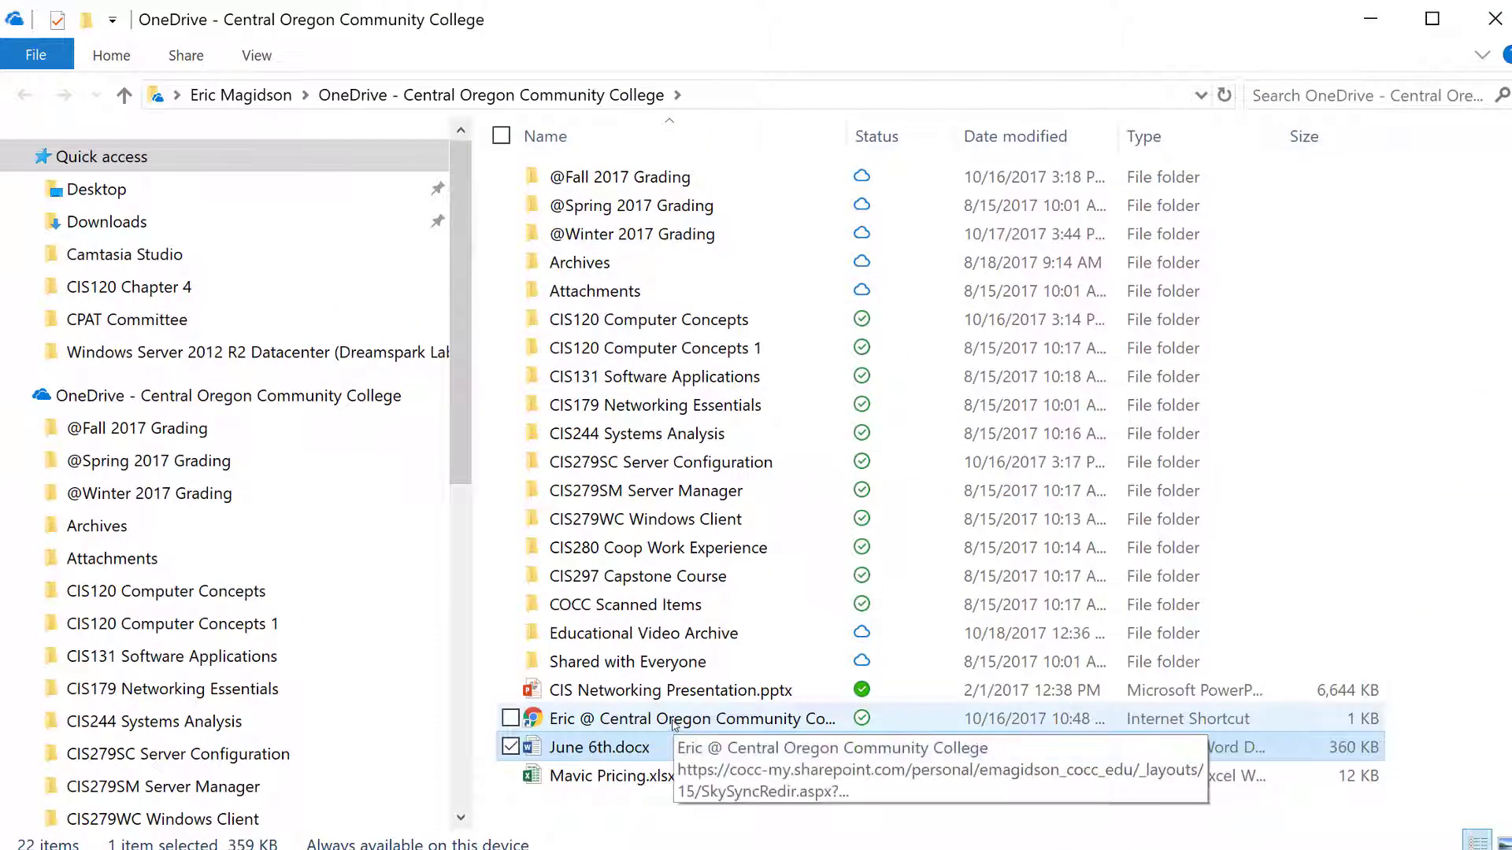
pyautogui.moveTo(642, 633)
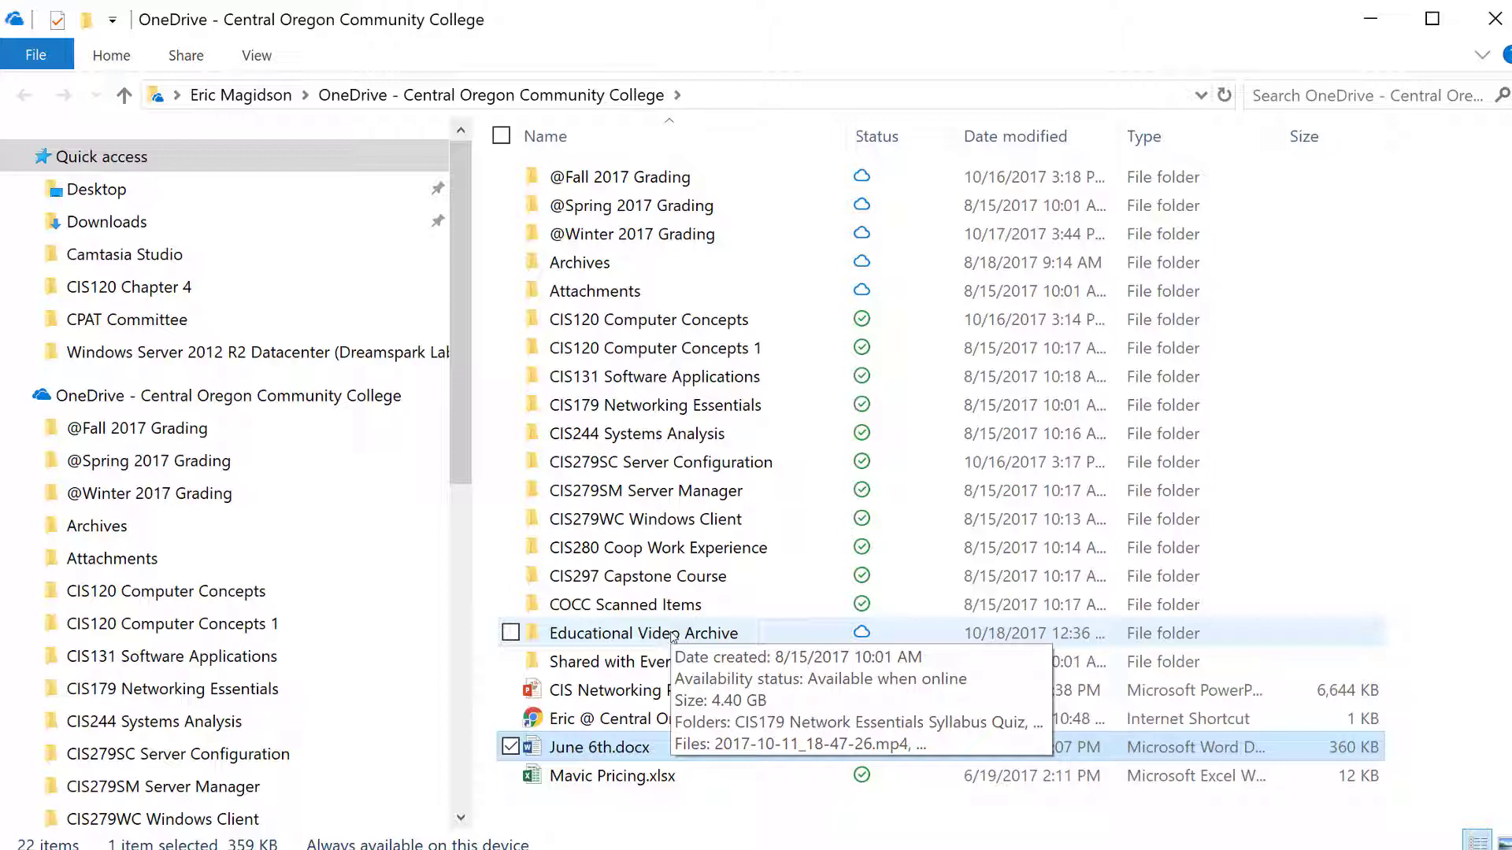
pyautogui.moveTo(732, 347)
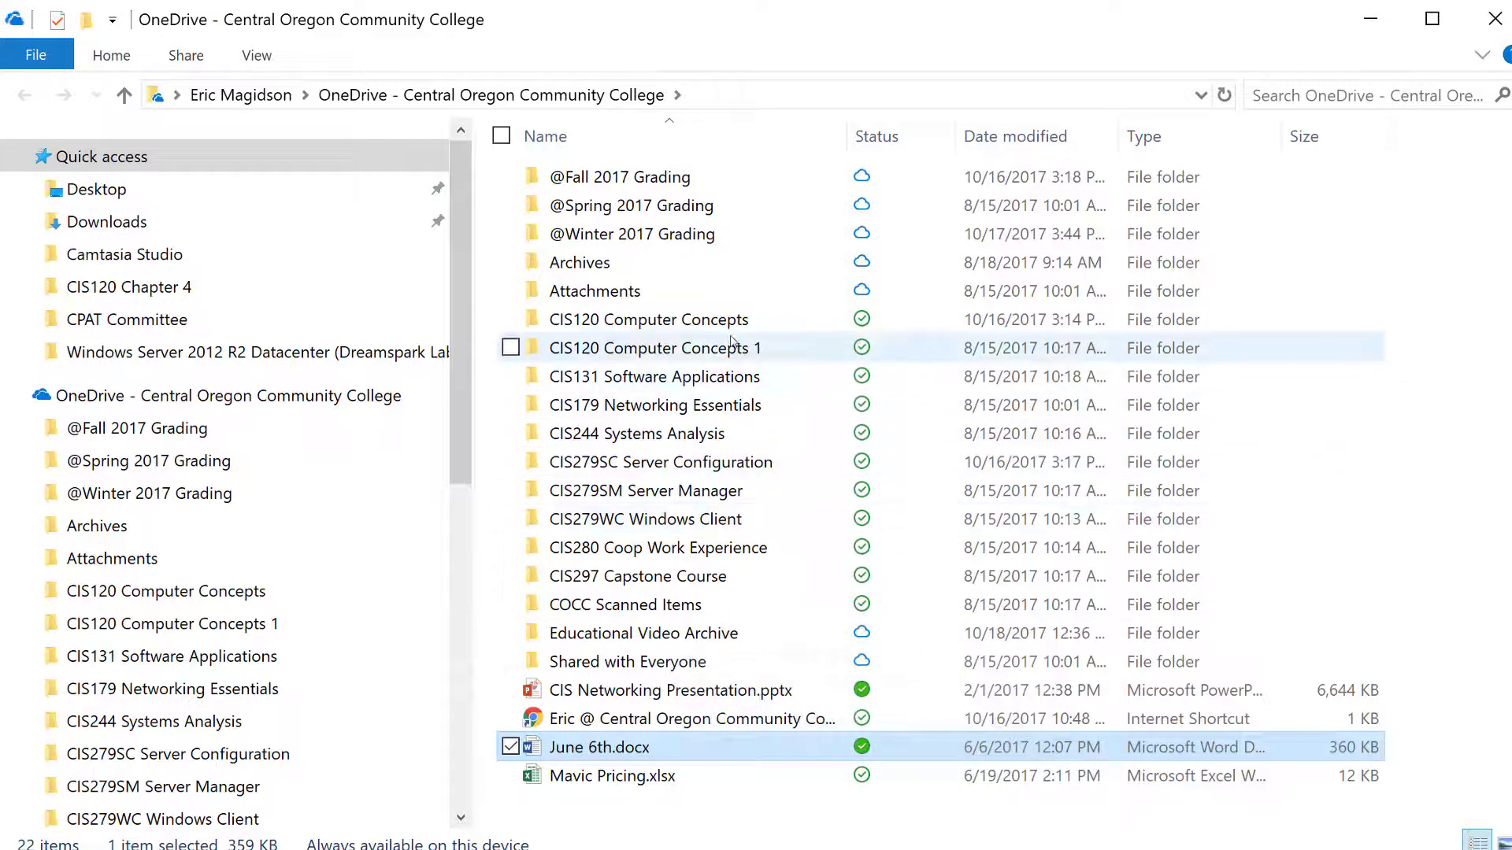
pyautogui.moveTo(805, 320)
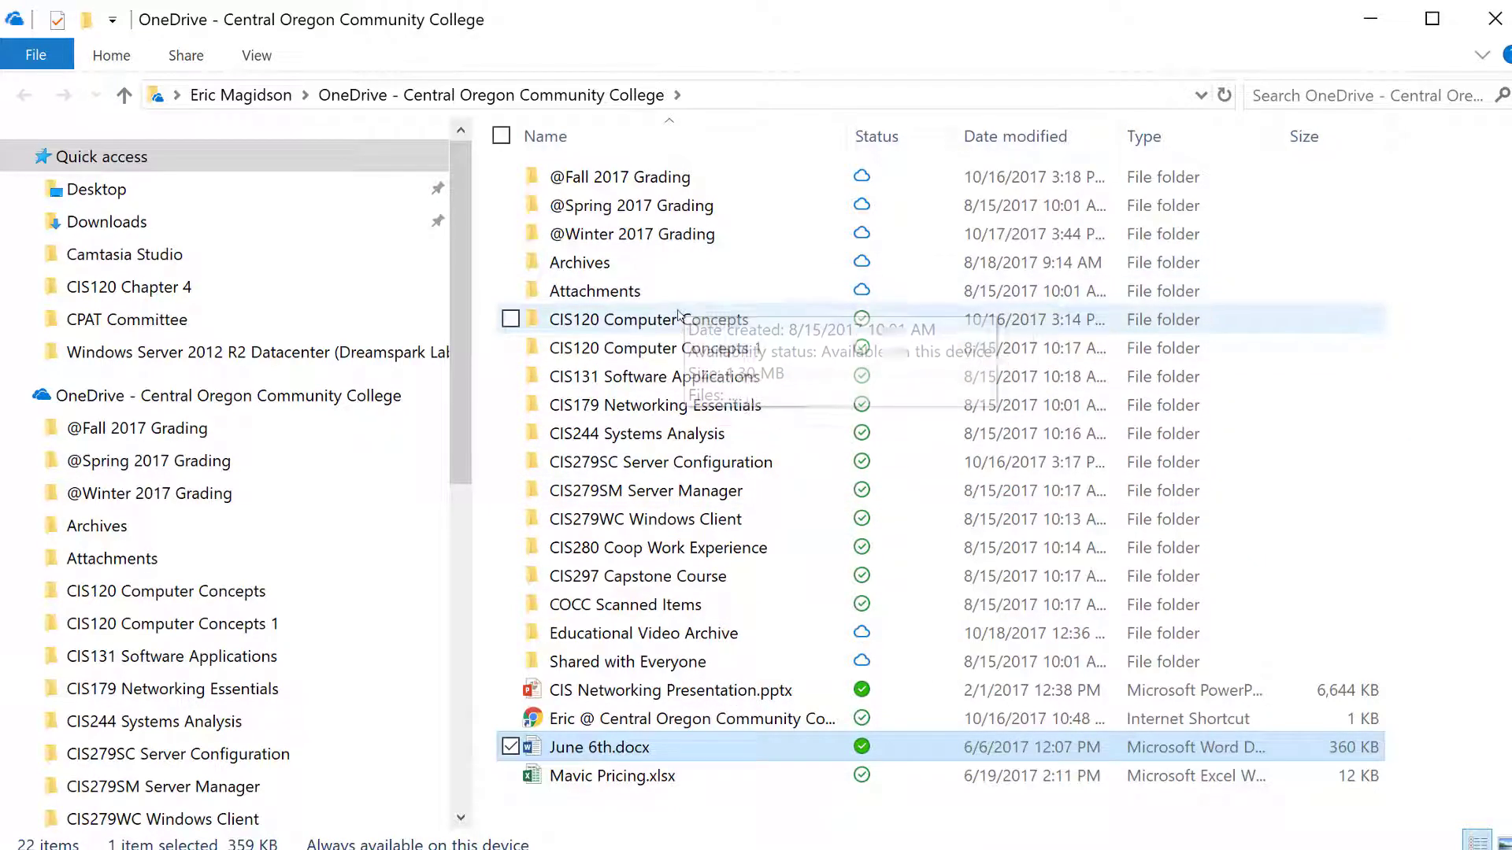
# - Free up space on CIS120 Computer Concepts and CIS120 Computer Concepts 1 so both go online-only
pyautogui.rightClick(649, 320)
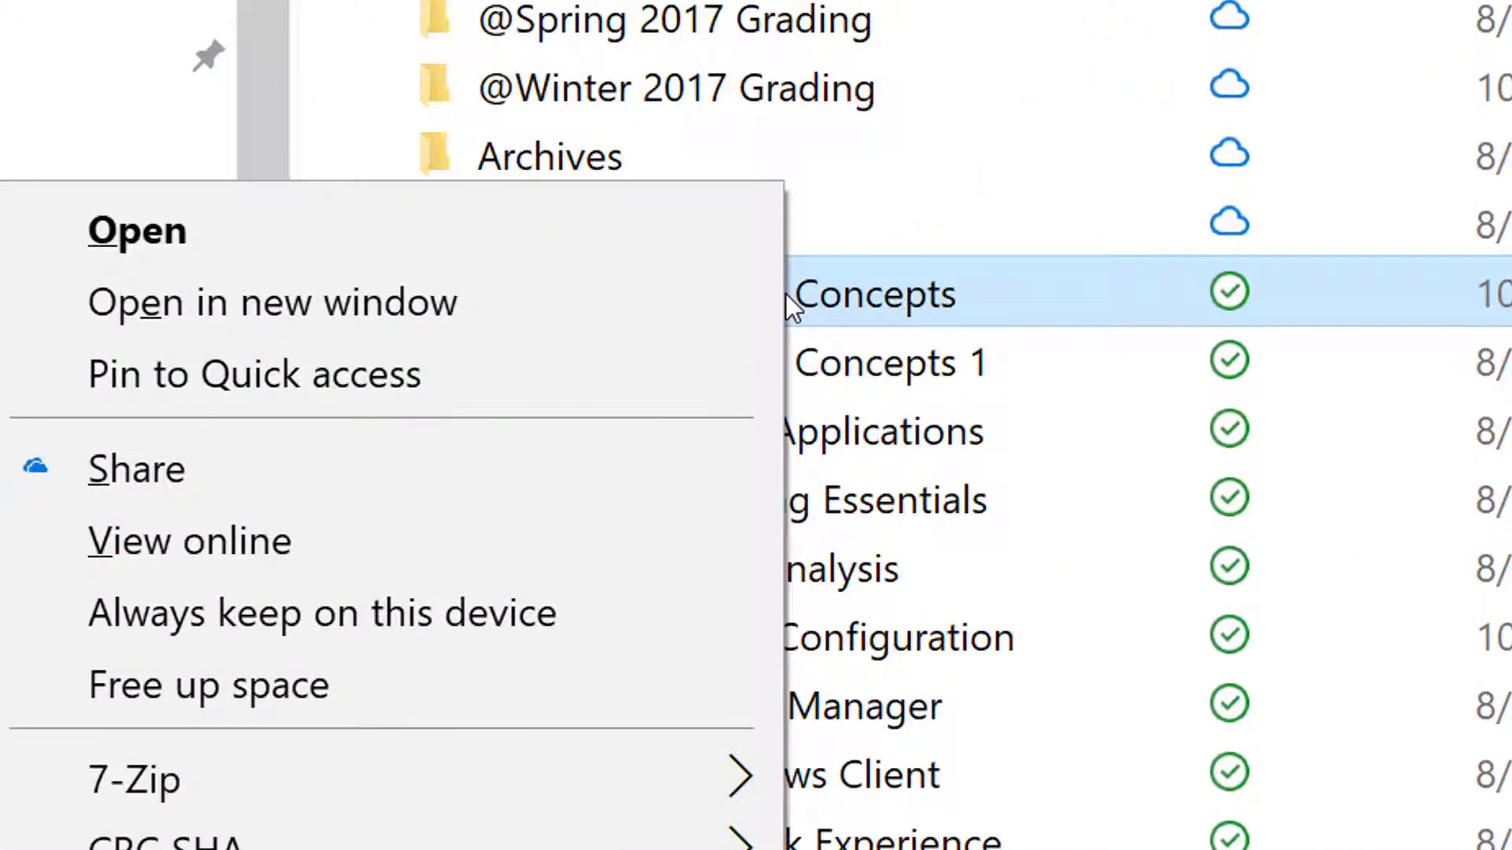
pyautogui.moveTo(535, 685)
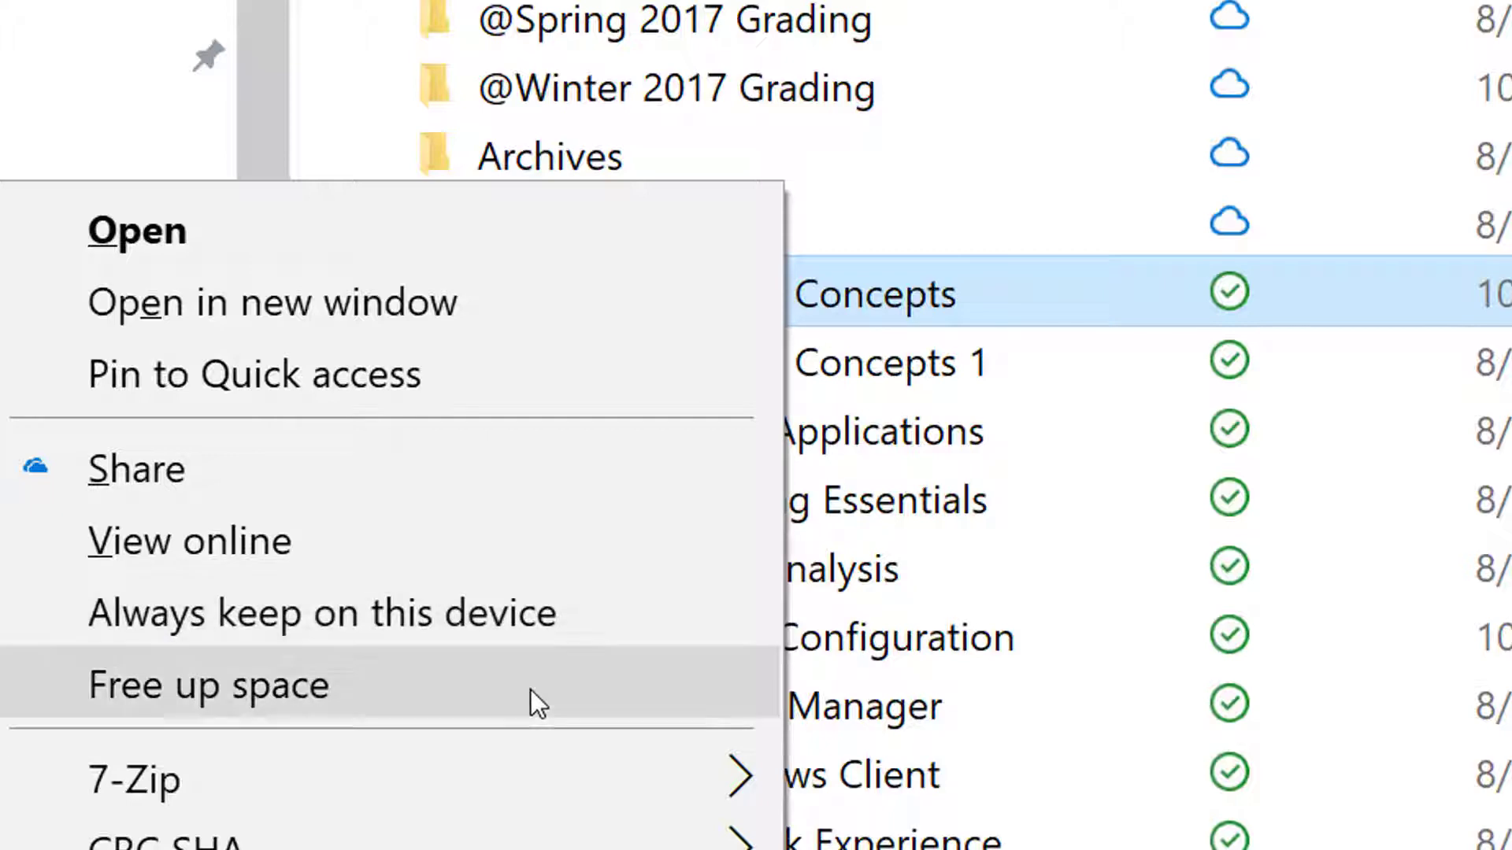
pyautogui.click(207, 685)
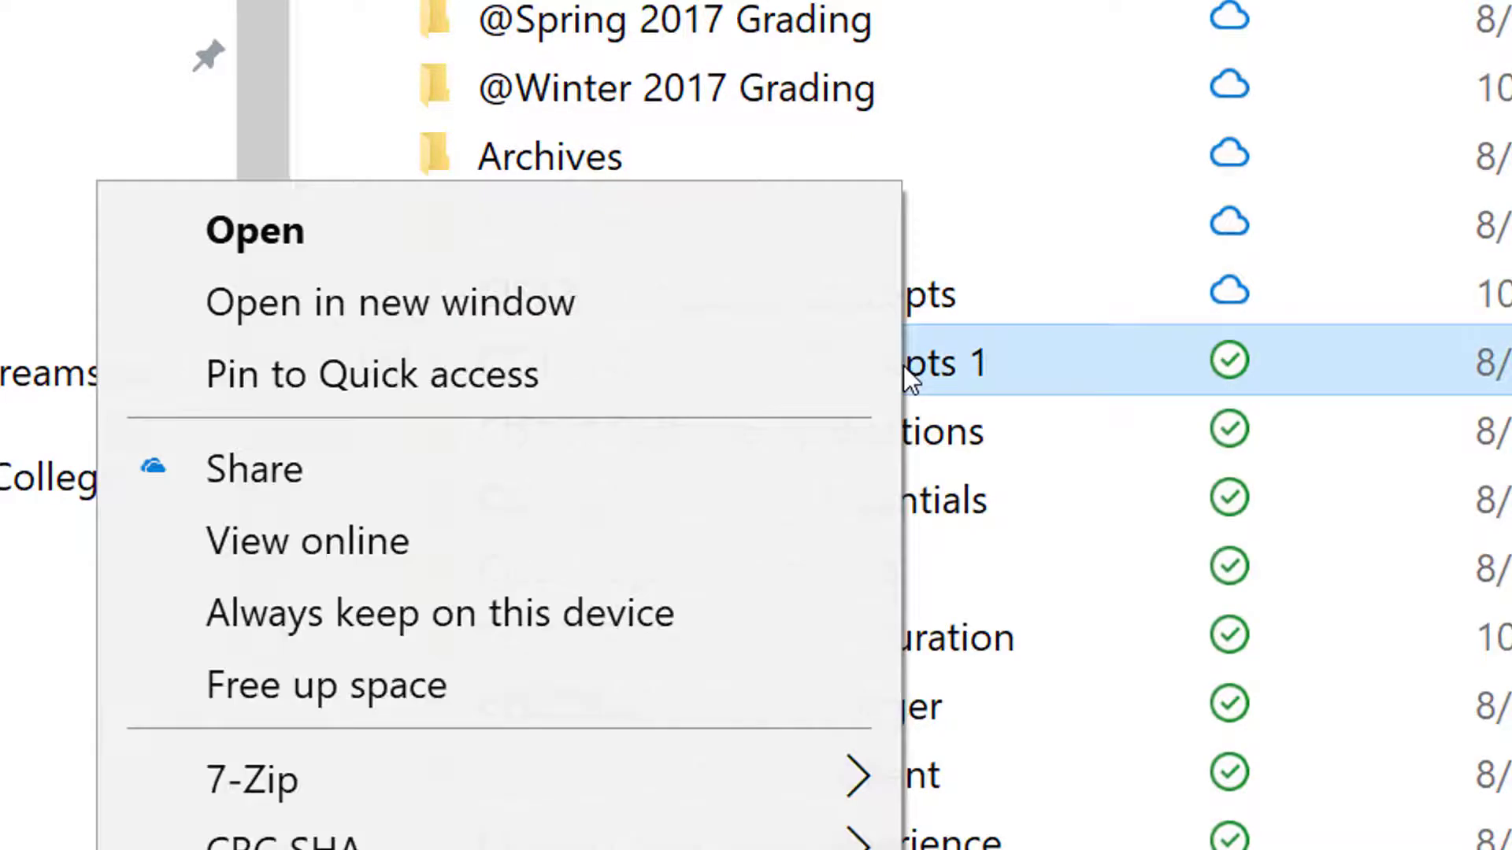
pyautogui.moveTo(578, 665)
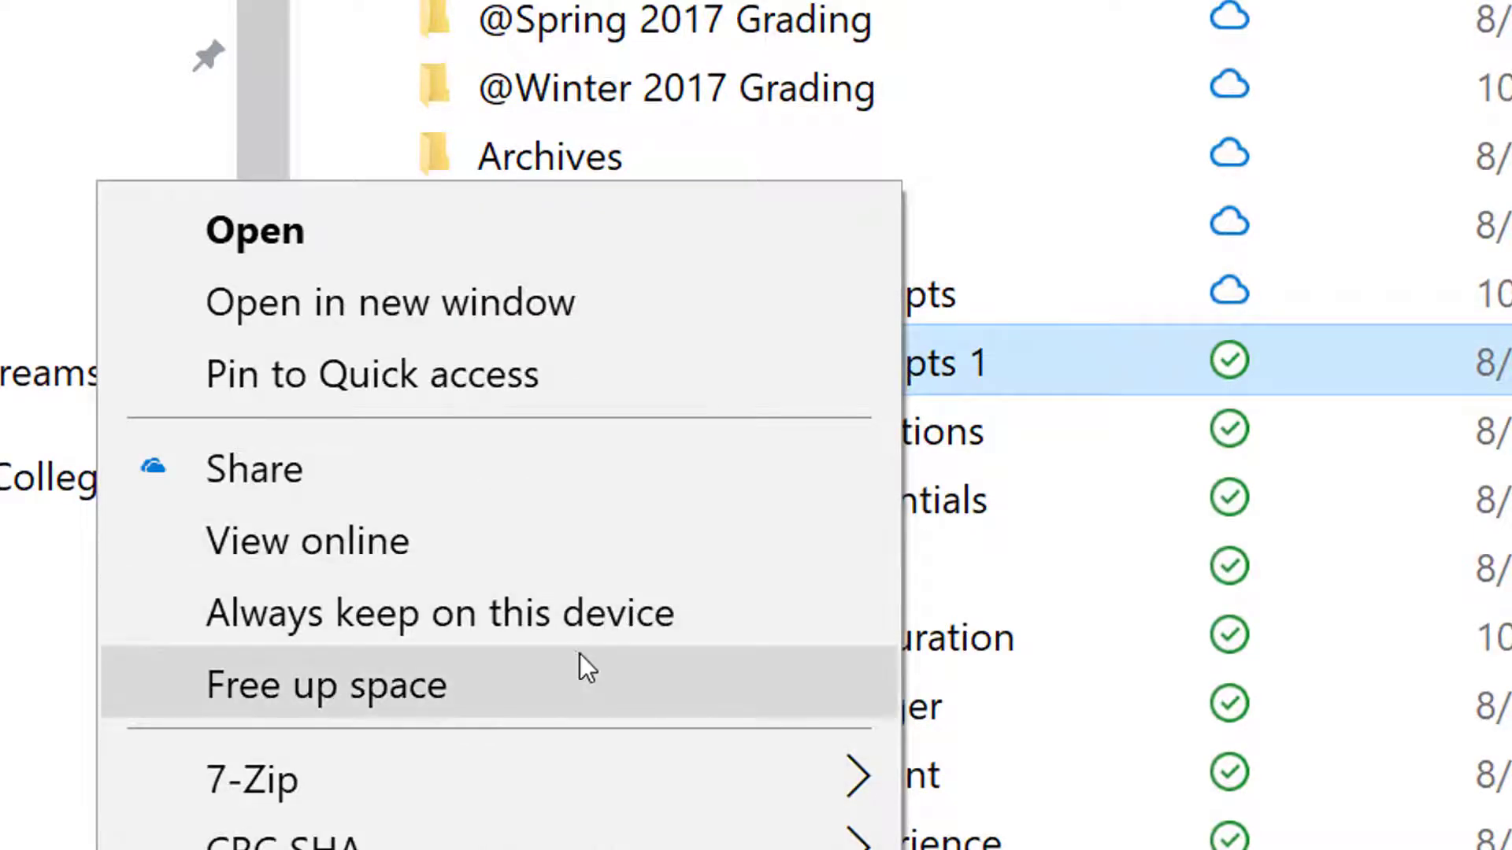
pyautogui.click(326, 685)
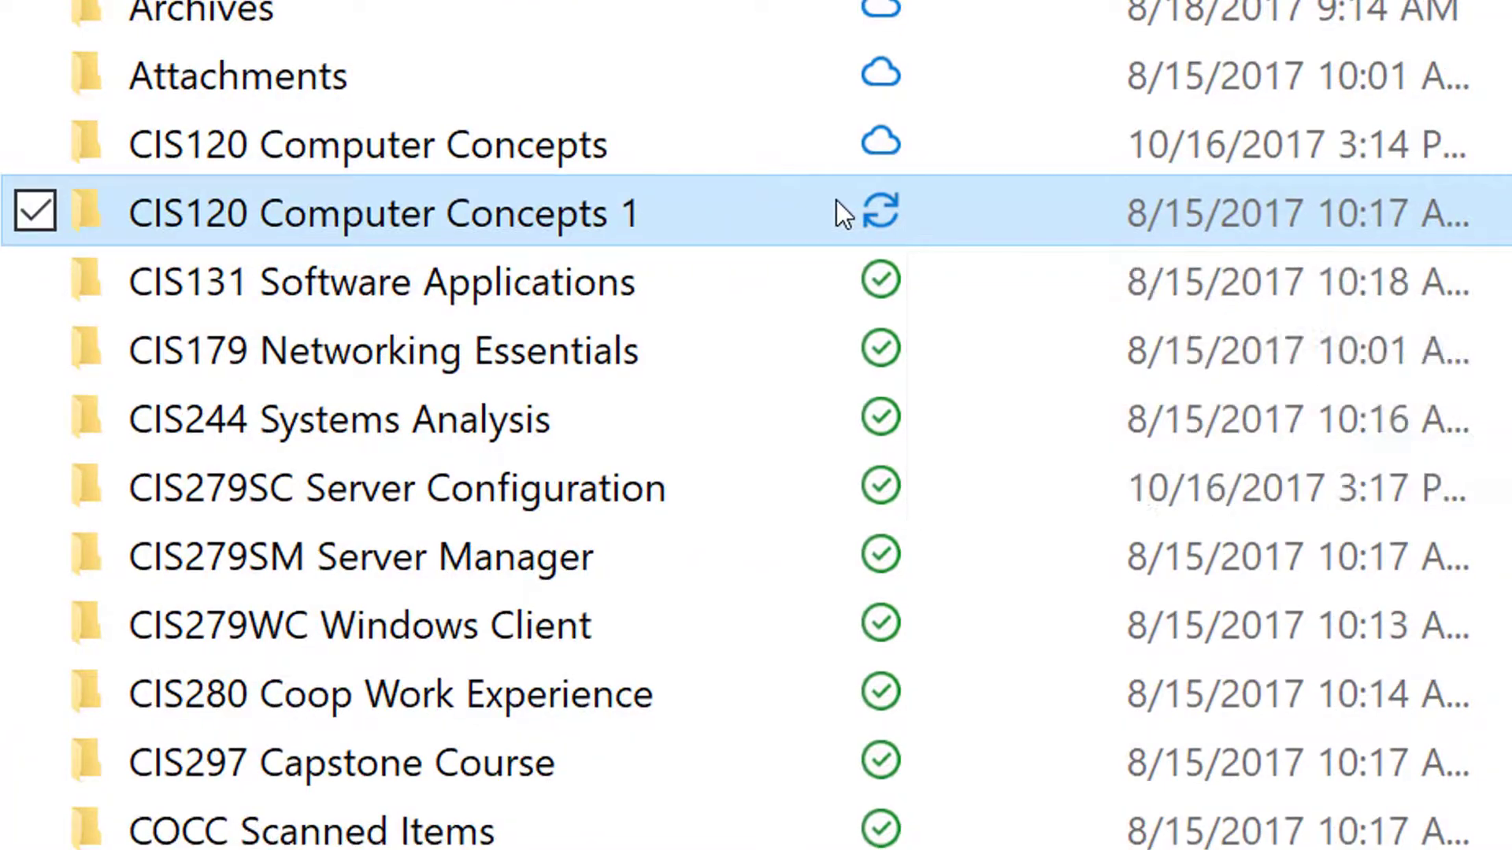
pyautogui.moveTo(882, 236)
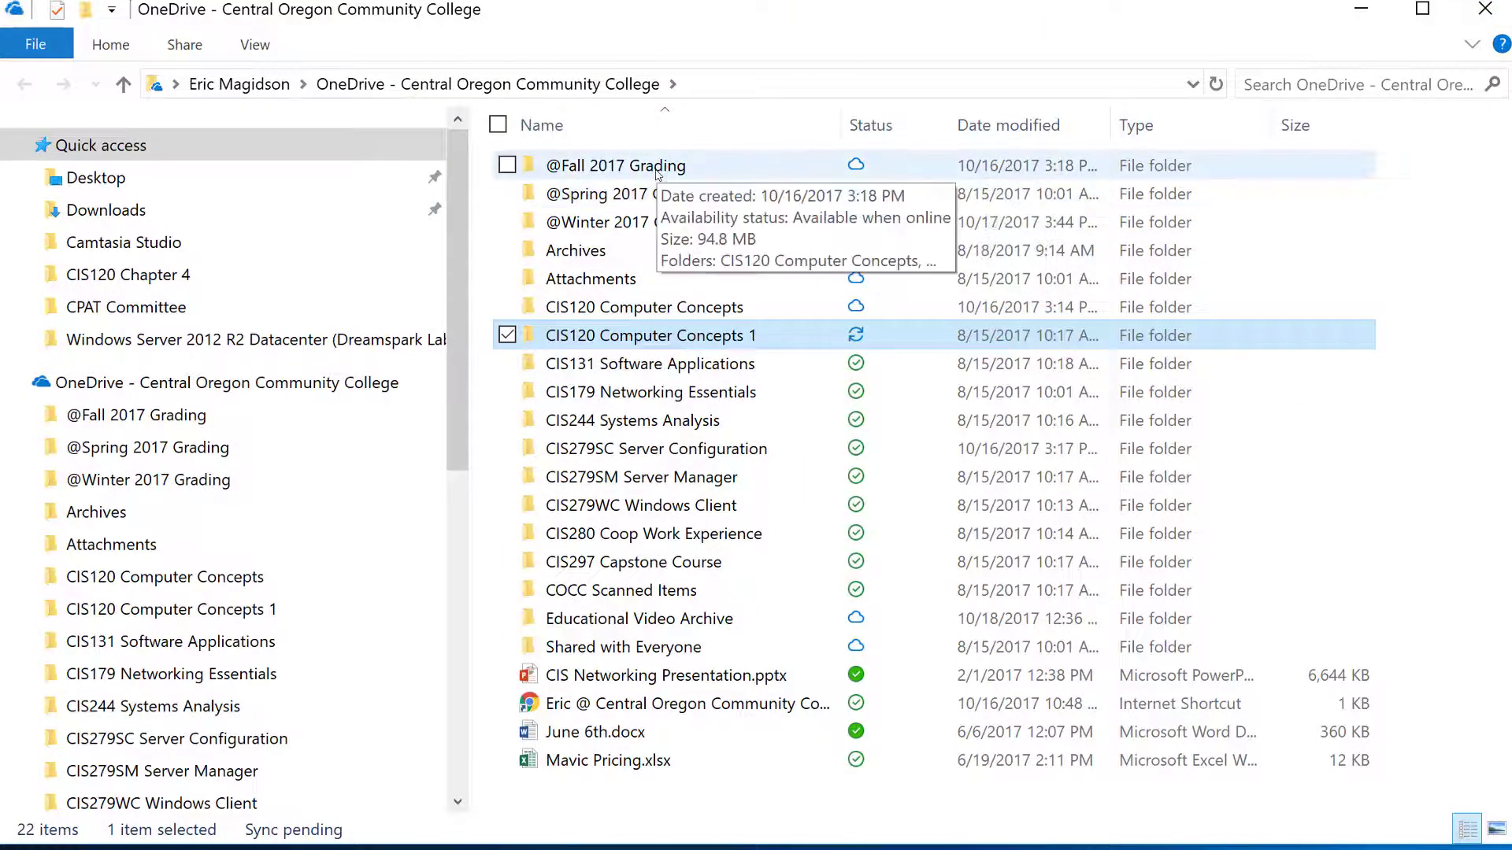
pyautogui.click(616, 165)
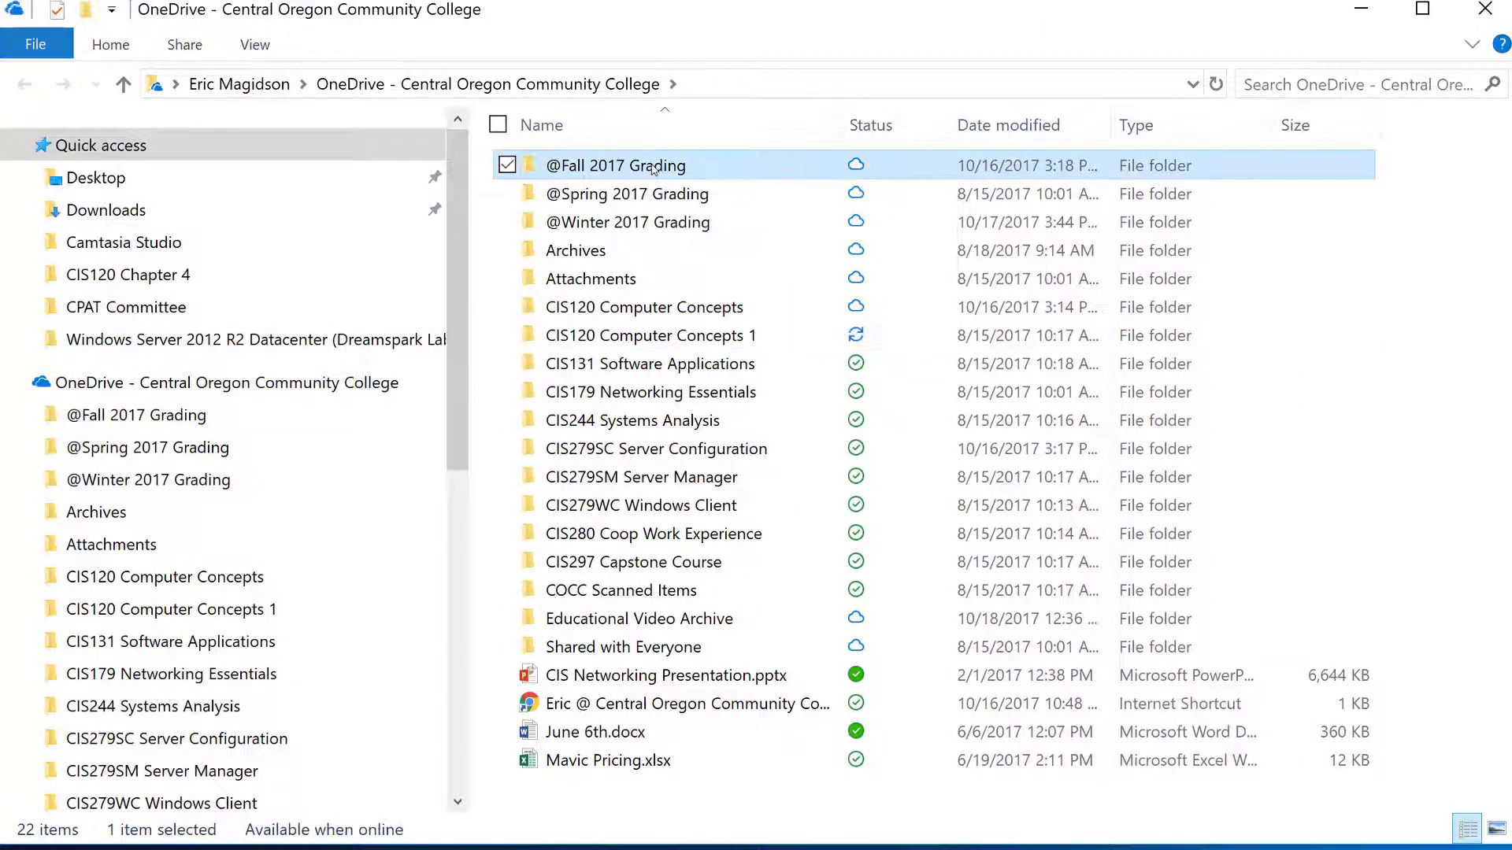
pyautogui.rightClick(616, 165)
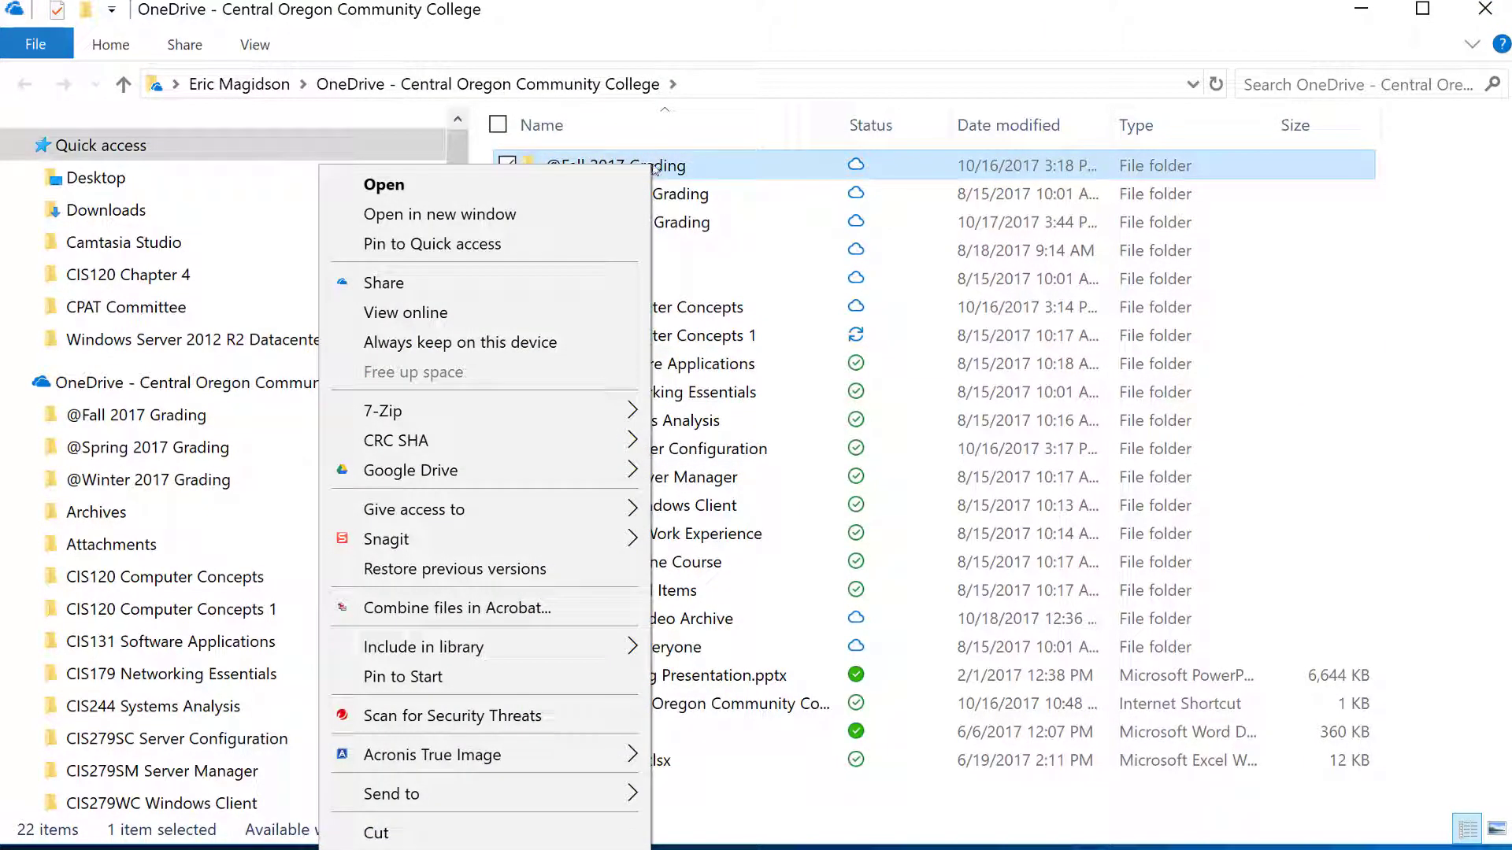
pyautogui.moveTo(583, 342)
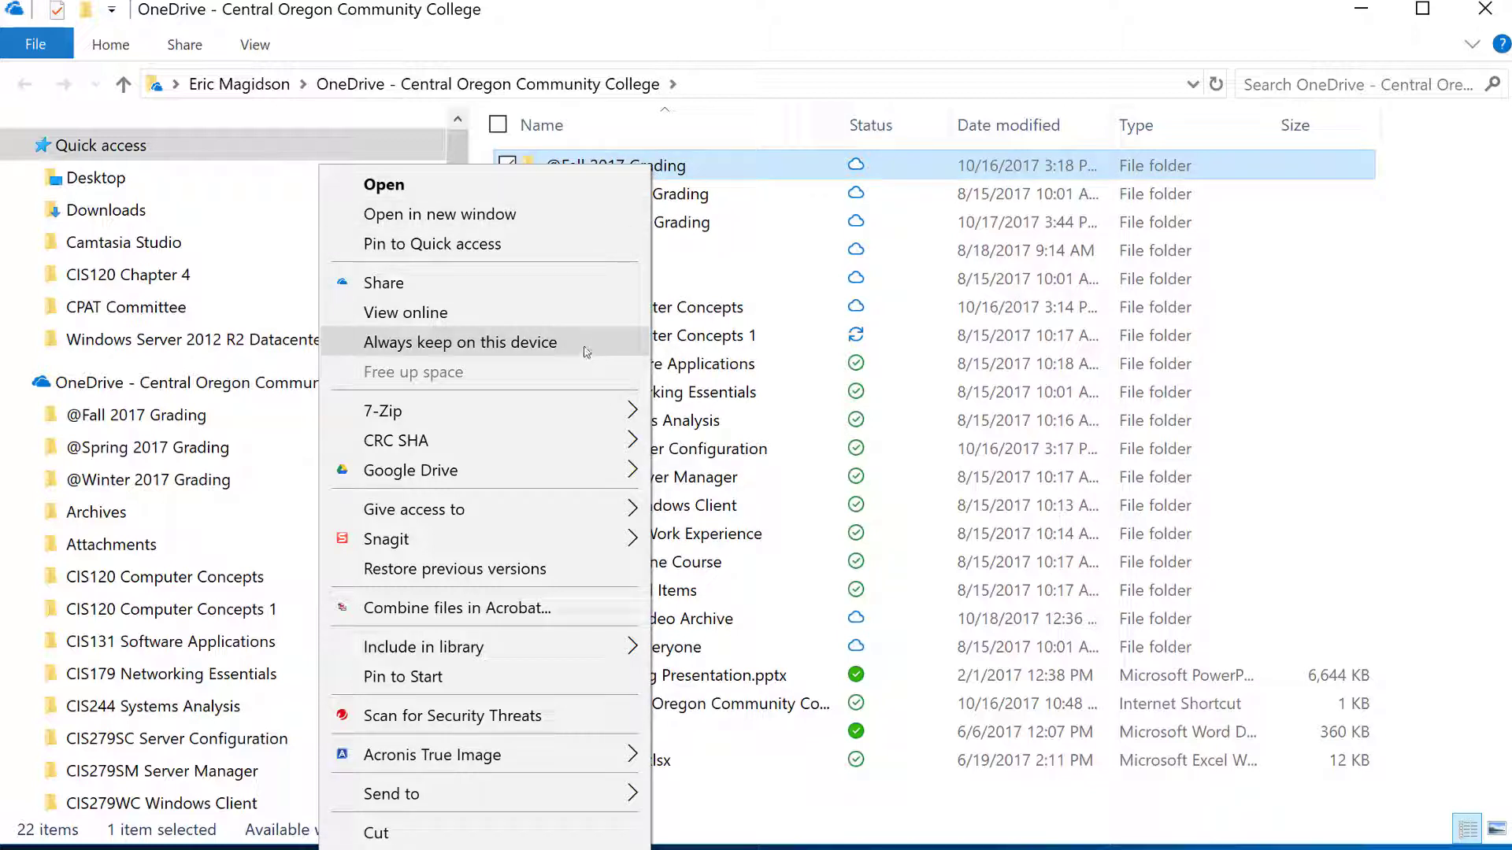
pyautogui.moveTo(685, 180)
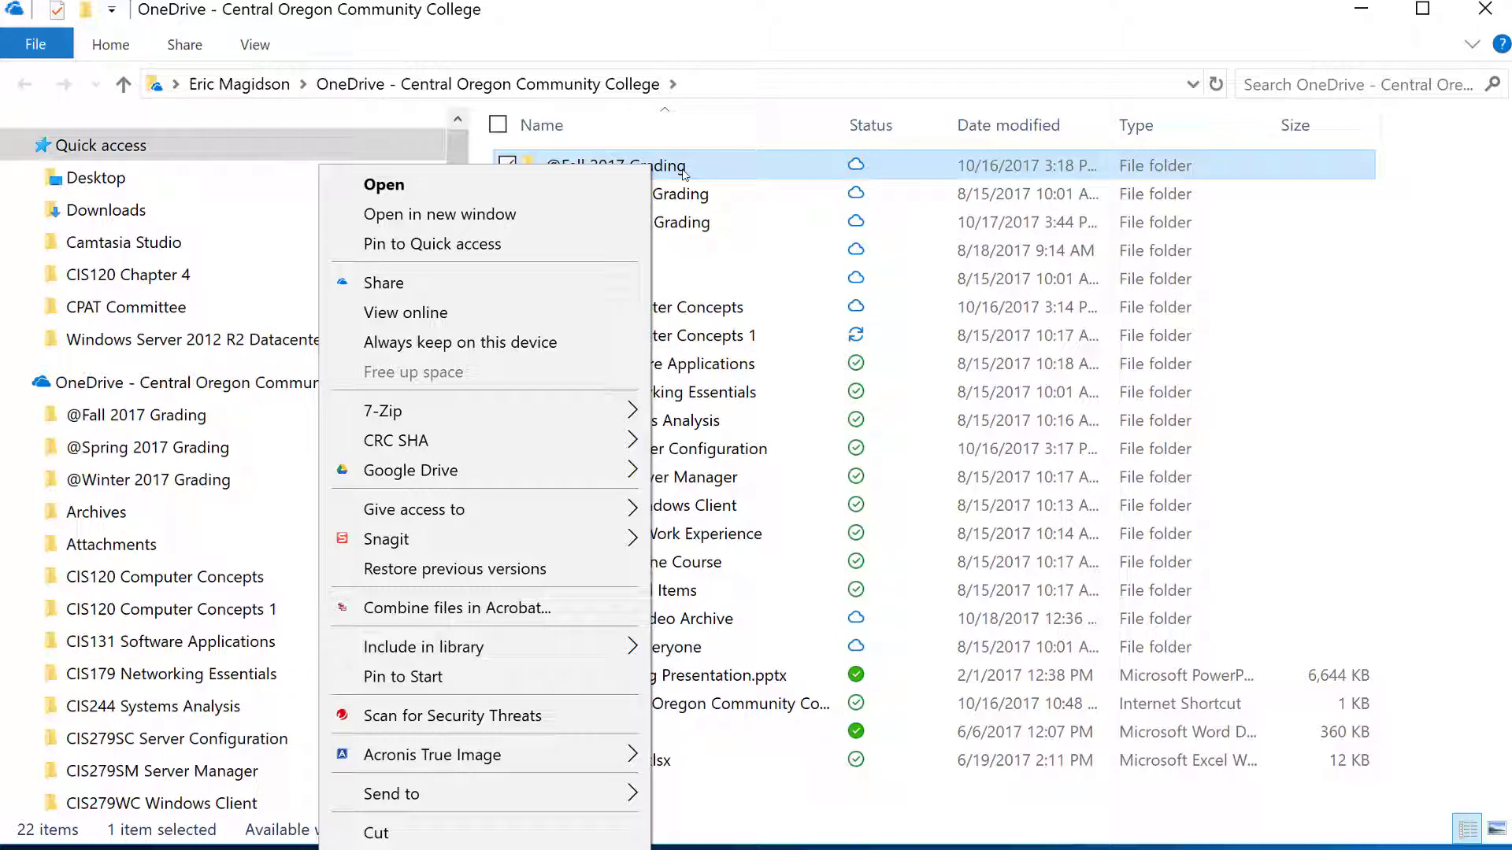
pyautogui.moveTo(779, 35)
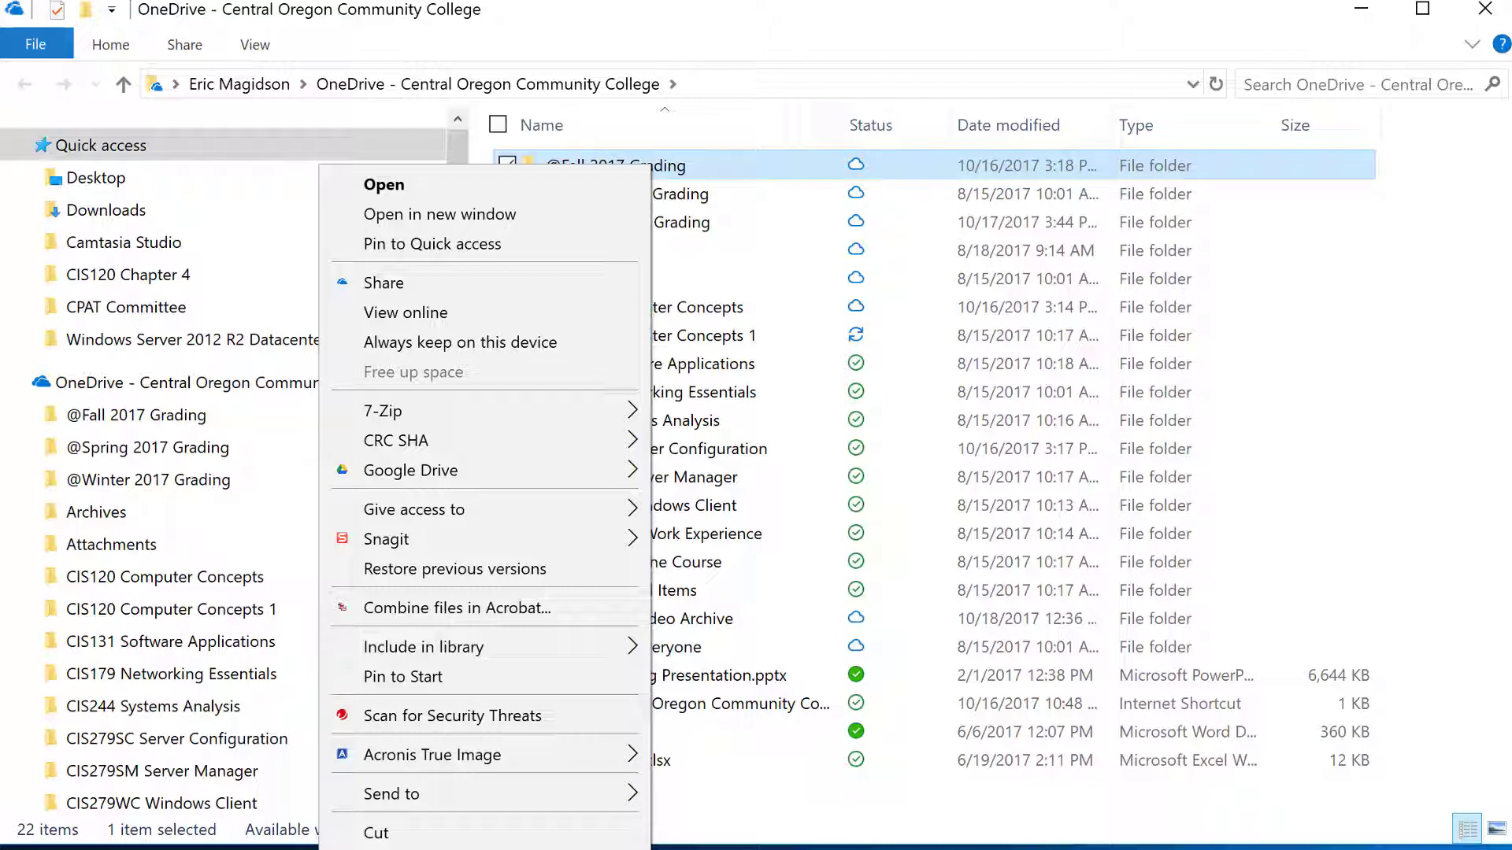
pyautogui.moveTo(823, 551)
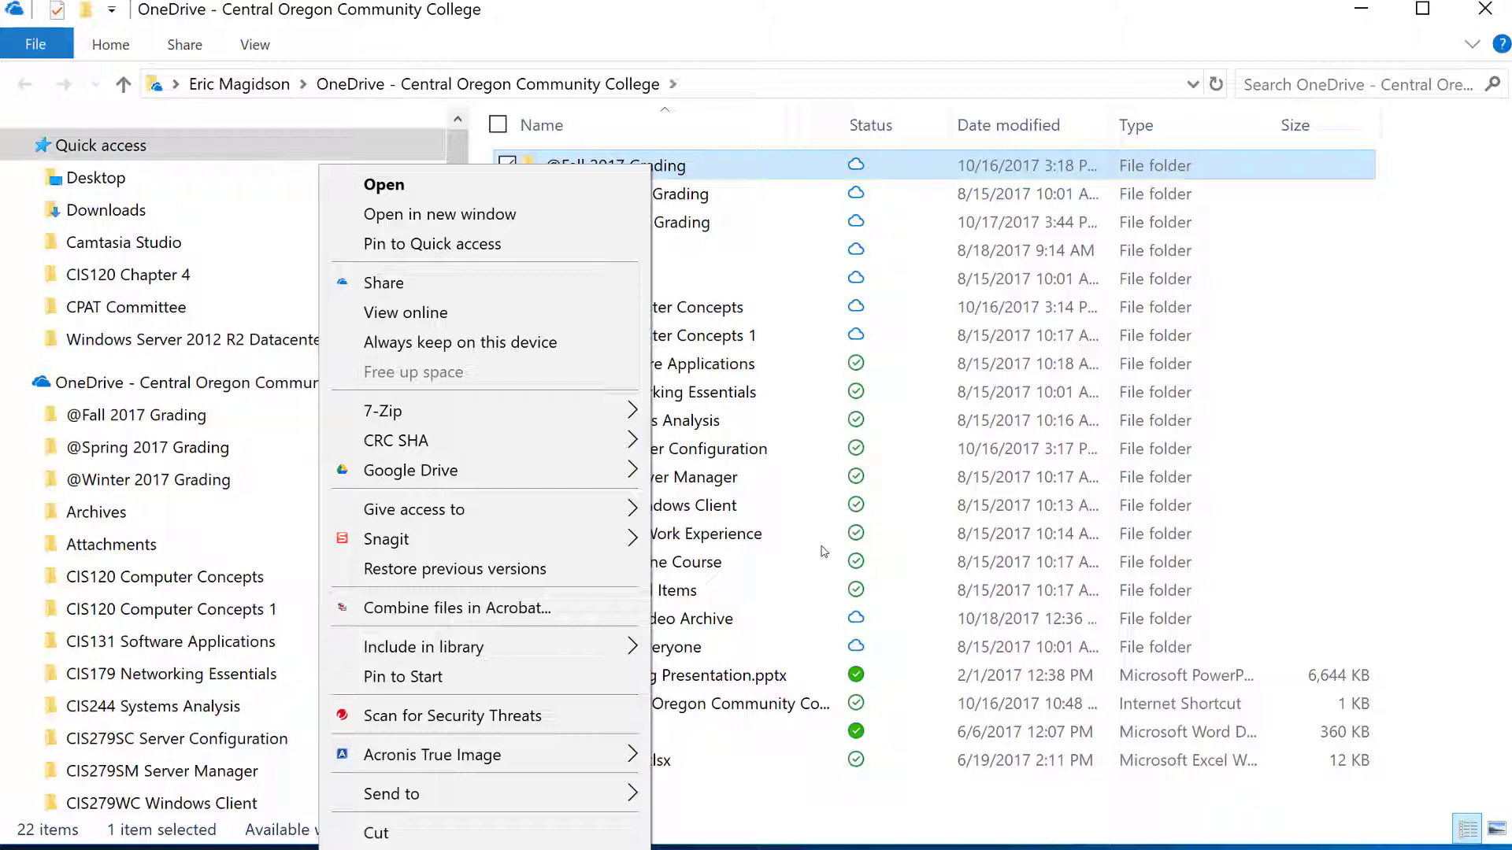